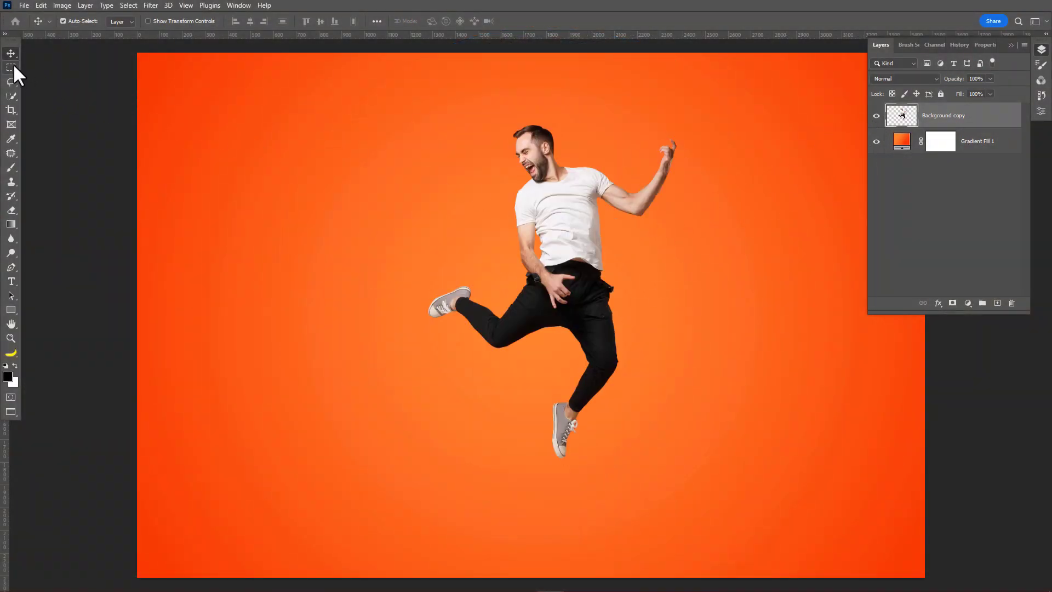
Step: Add two empty layers and move the man's Background copy cutout to the top
{"action": "left_click", "coordinate": [11, 68]}
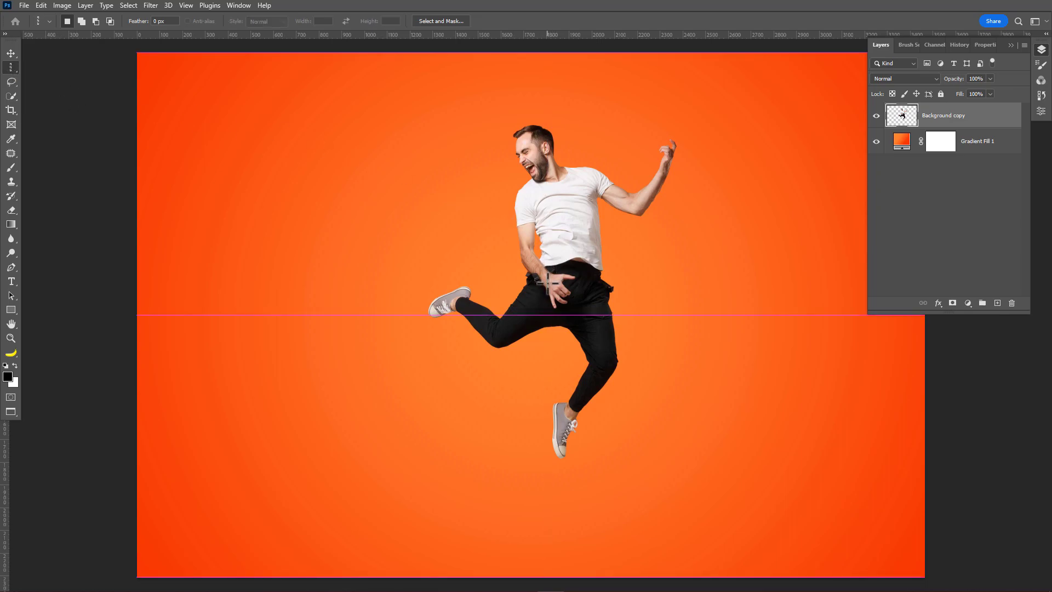
{"action": "left_click", "coordinate": [998, 302]}
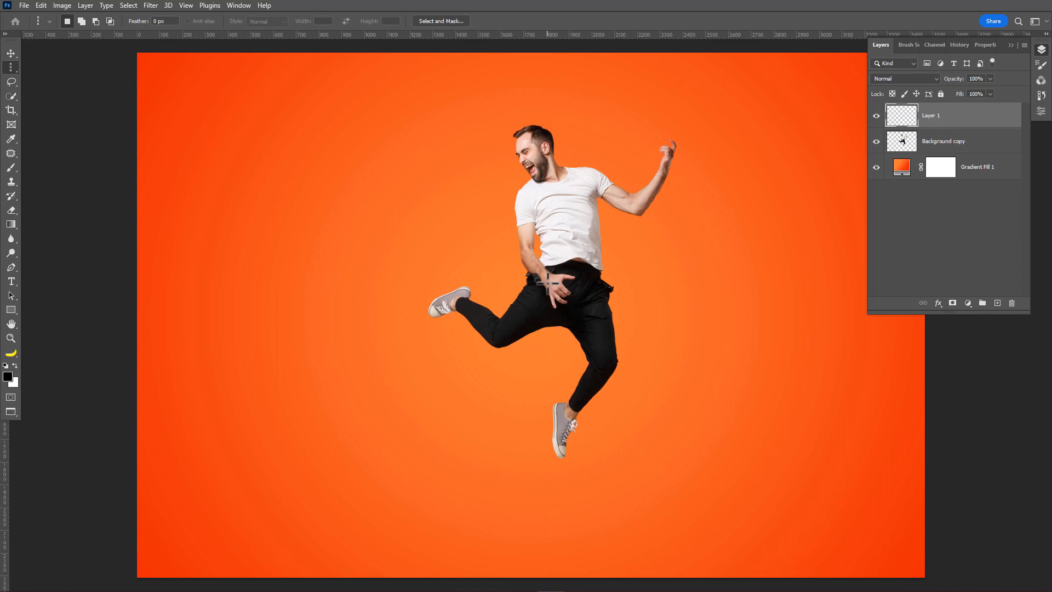
{"action": "left_click", "coordinate": [943, 141]}
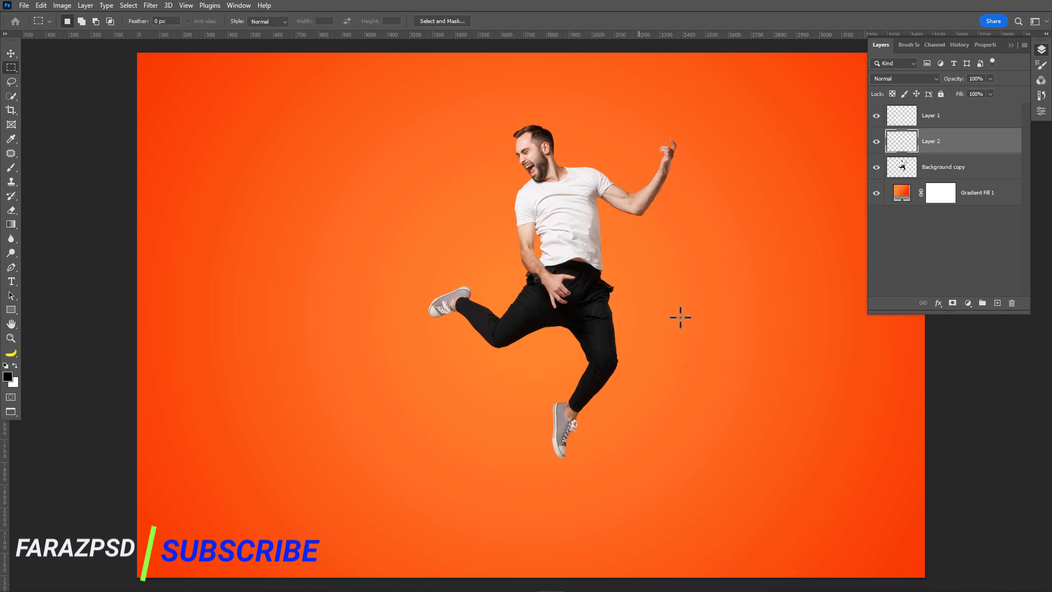
{"action": "left_click", "coordinate": [877, 166]}
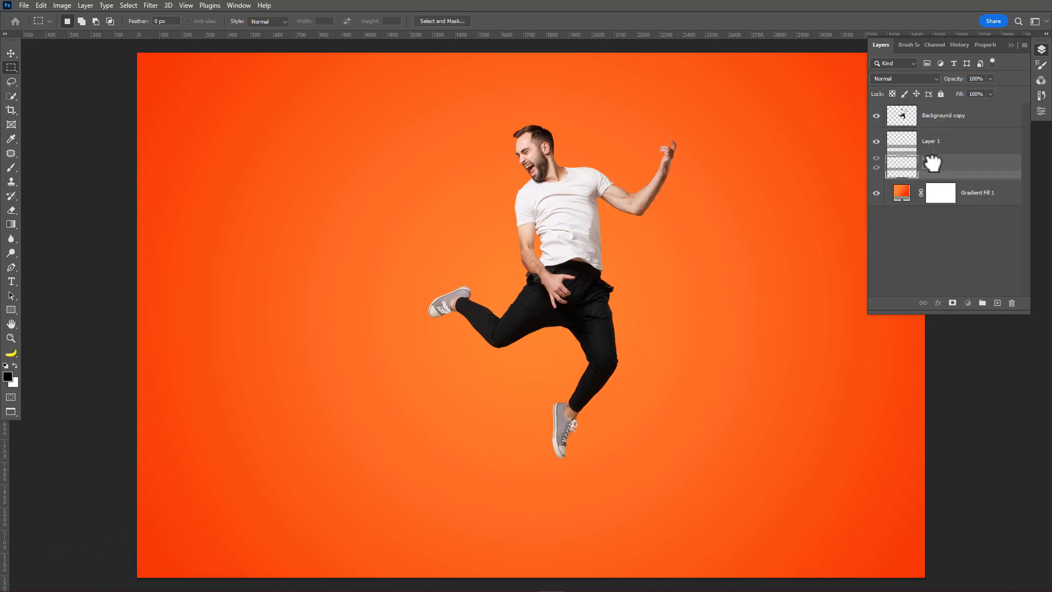
Step: Stretch a one-pixel column of the man horizontally into streaks on Layer 1 and Layer 2
{"action": "left_click", "coordinate": [940, 166]}
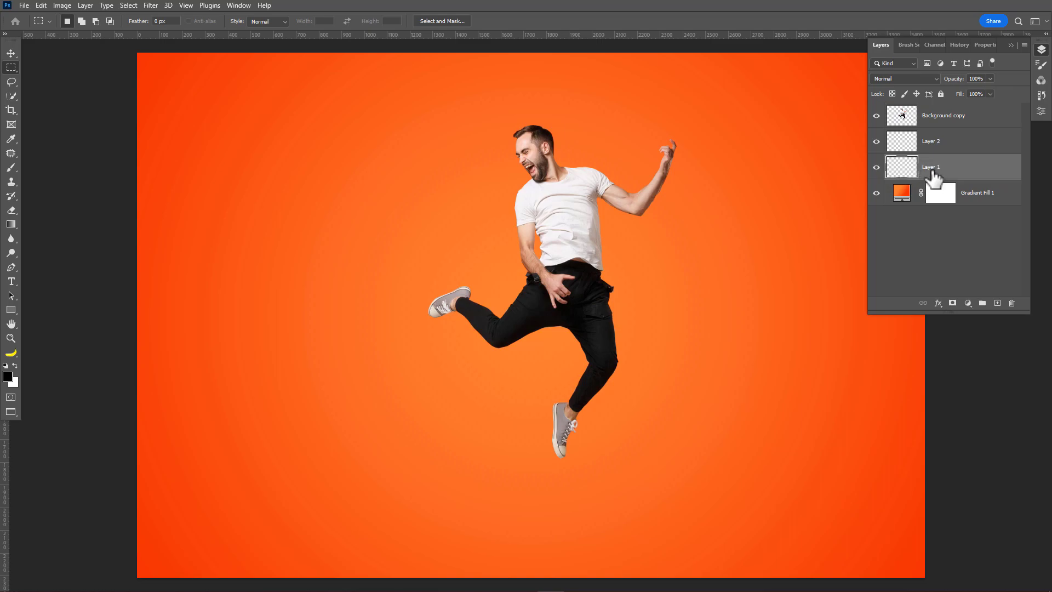
{"action": "key", "text": "ctrl+t"}
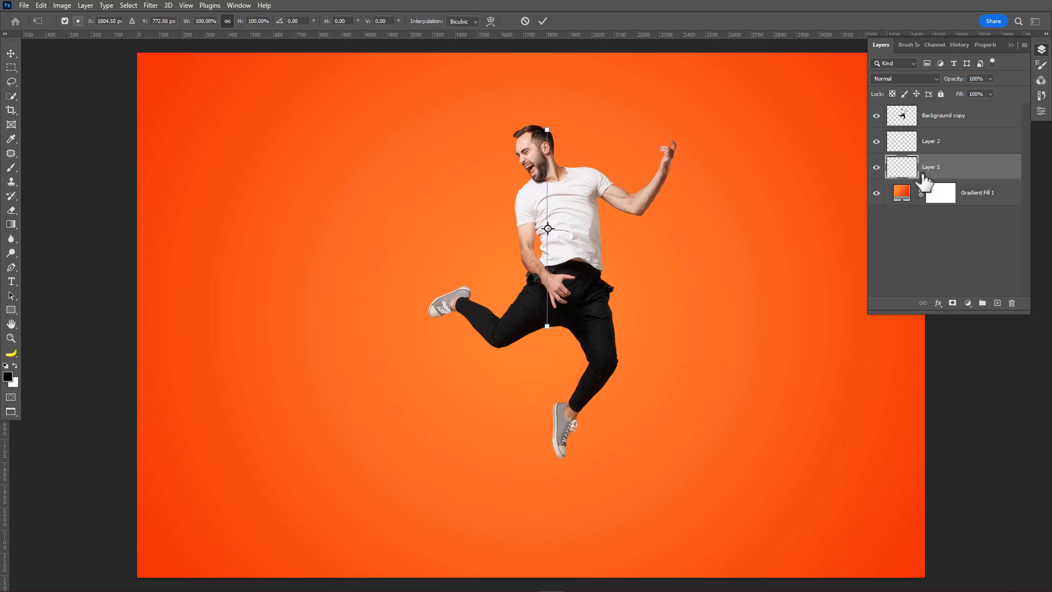
{"action": "mouse_move", "coordinate": [549, 229]}
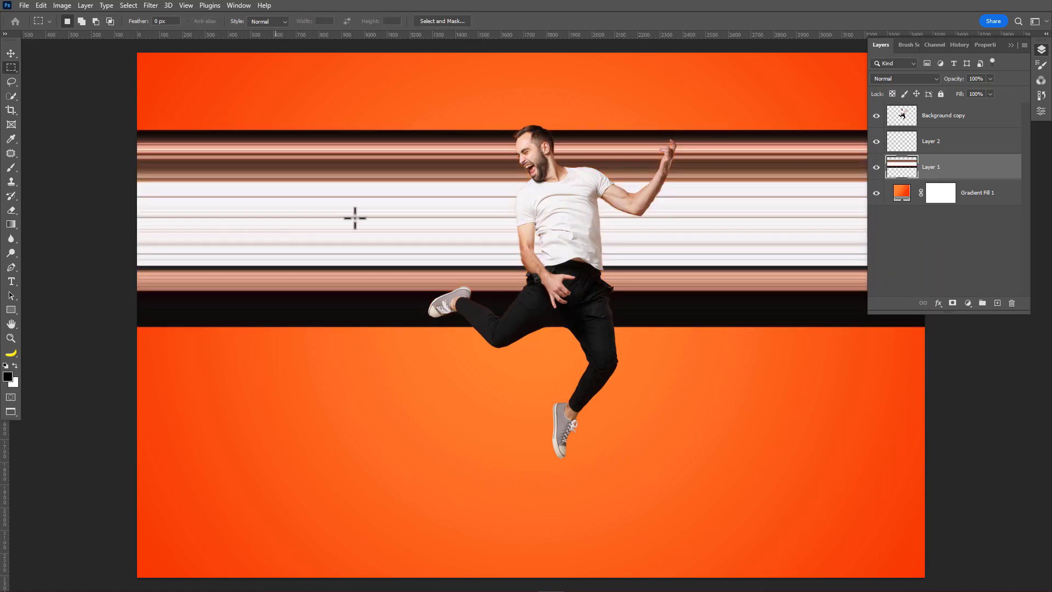
{"action": "left_click", "coordinate": [932, 140]}
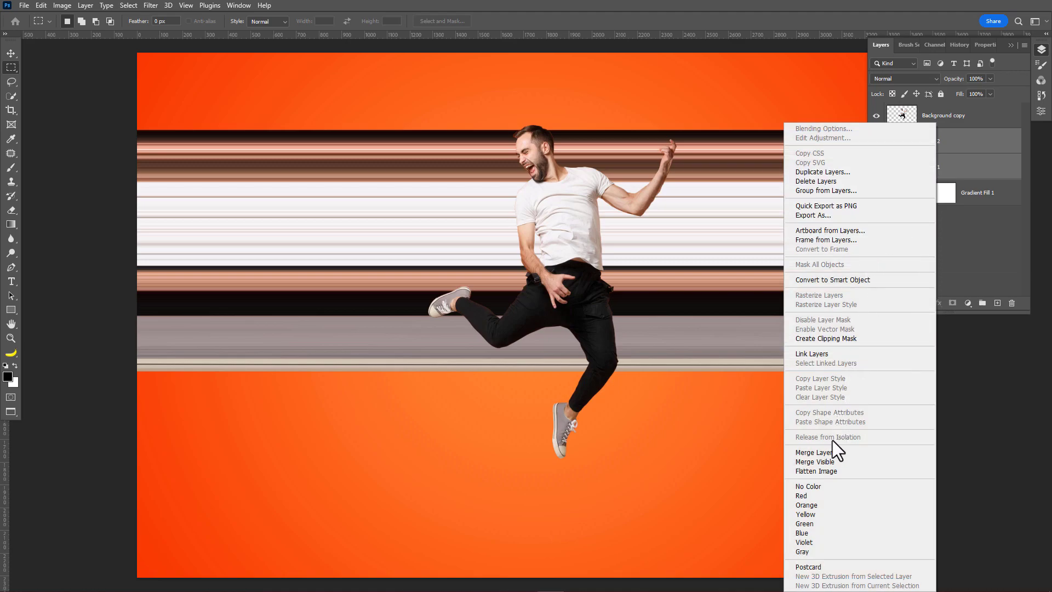
Step: Merge the streak layers, replace the original with a duplicate, and scale the streaks taller
{"action": "left_click", "coordinate": [816, 452]}
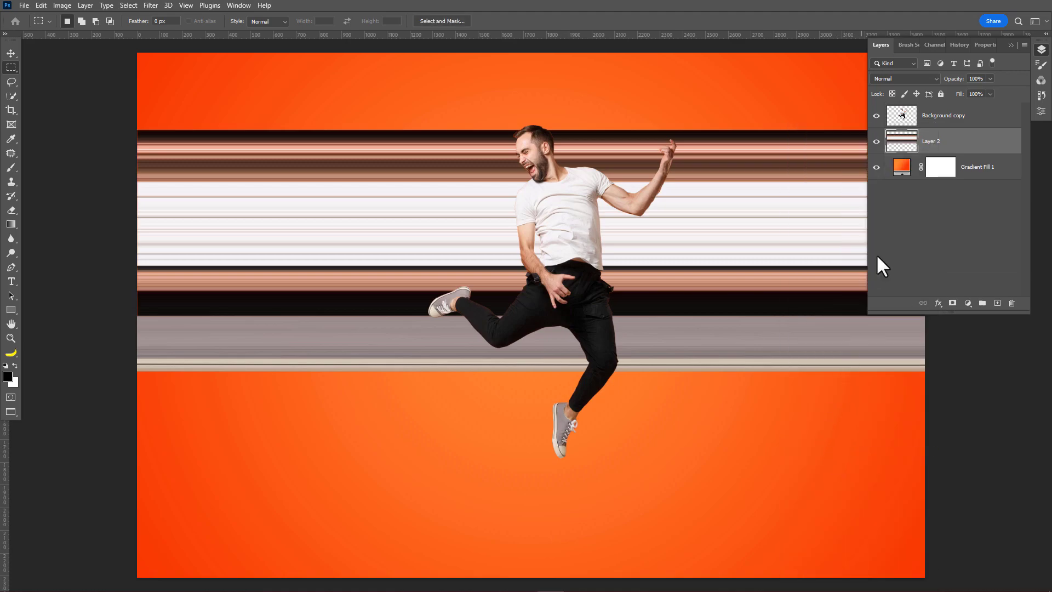
{"action": "mouse_move", "coordinate": [136, 93]}
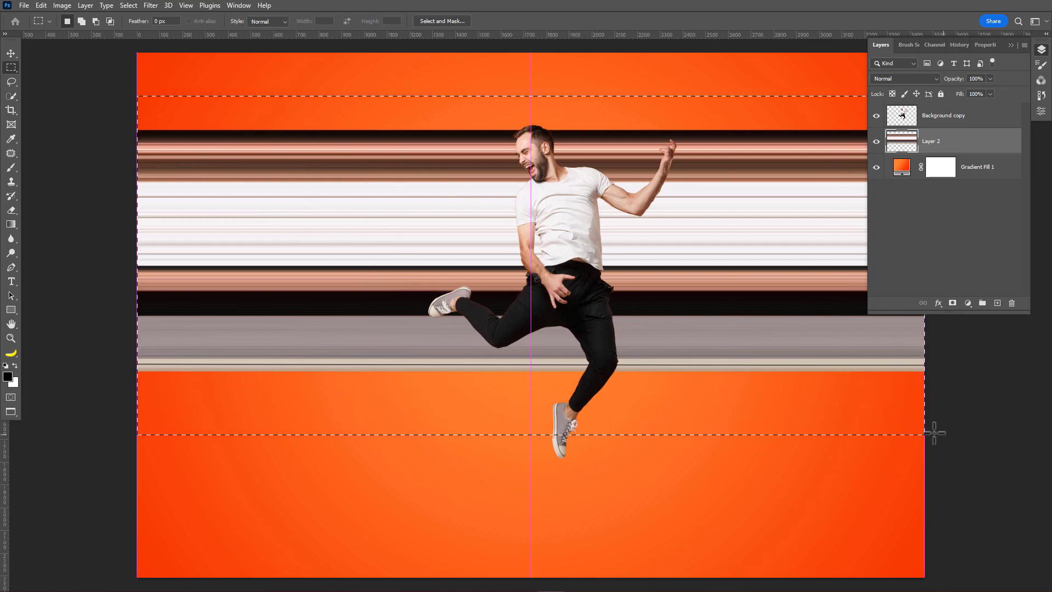
{"action": "left_click", "coordinate": [997, 303]}
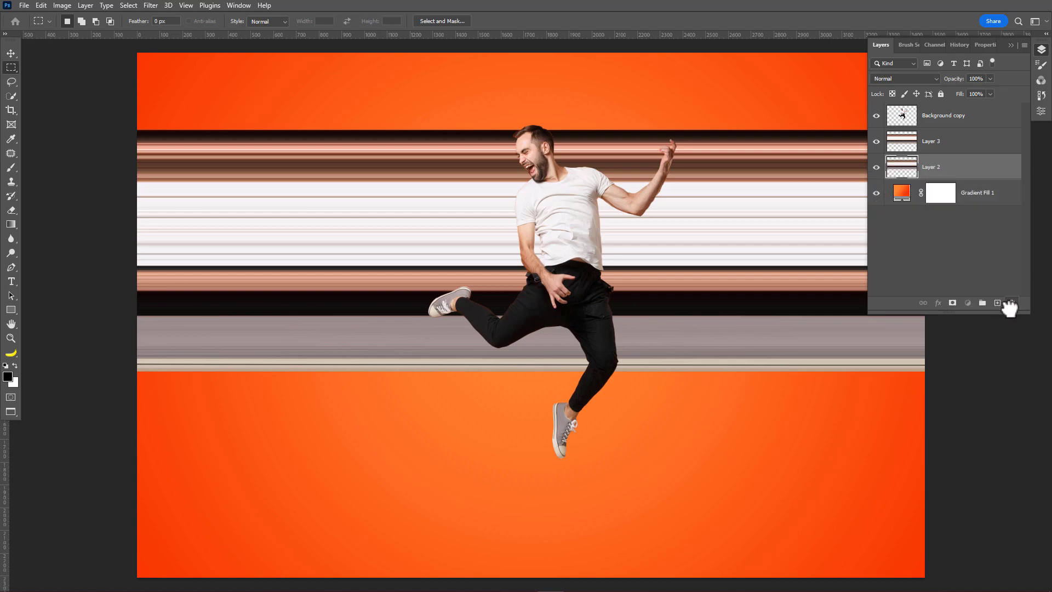
{"action": "left_click", "coordinate": [1012, 303]}
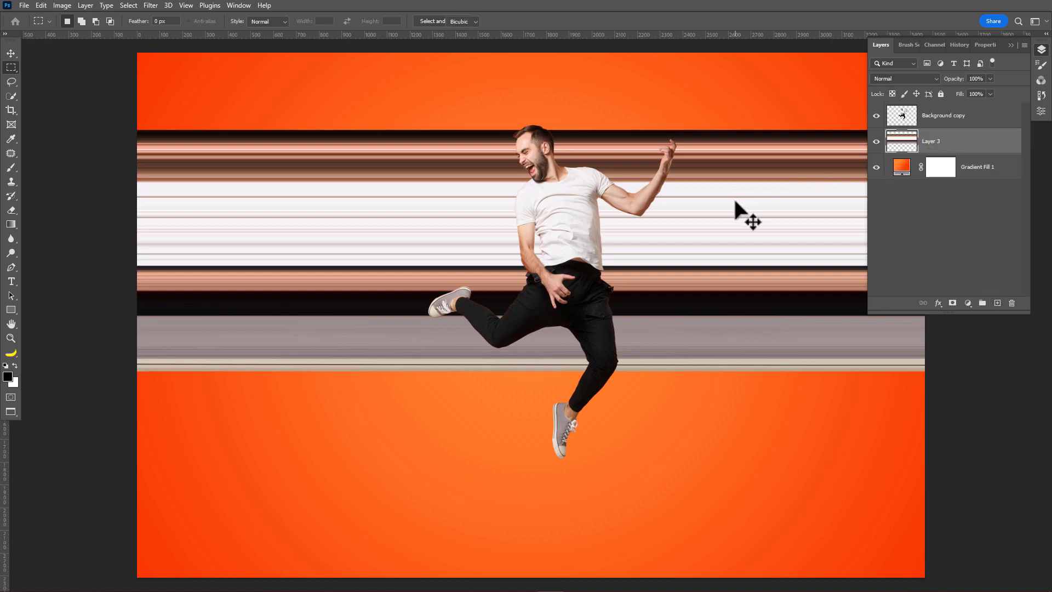
{"action": "key", "text": "Ctrl+t"}
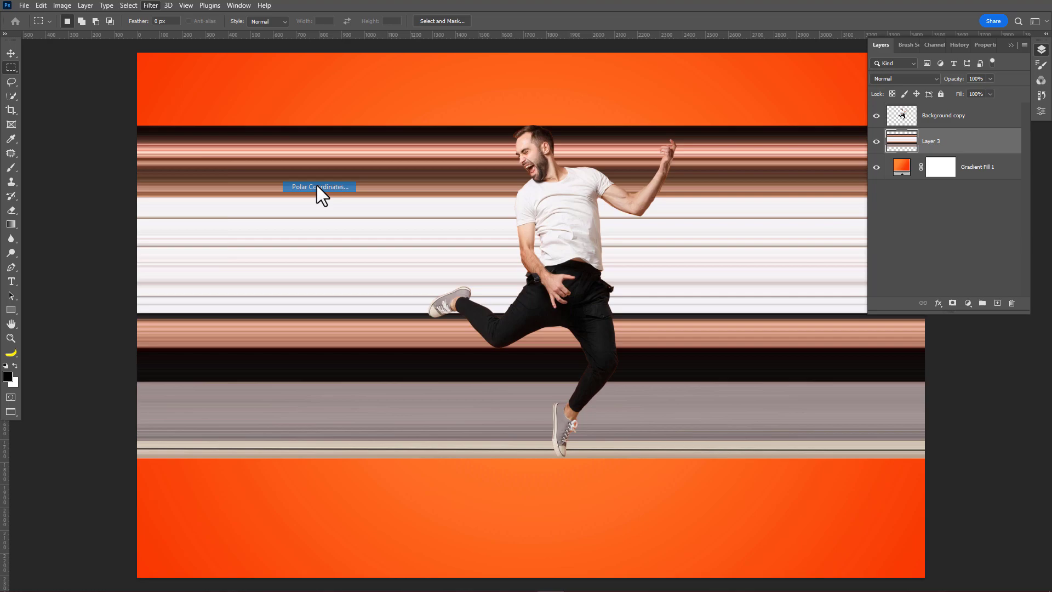
Step: Wrap the streaks into rings with Polar Coordinates (Rectangular to Polar), then scale into a circle
{"action": "left_click", "coordinate": [319, 187]}
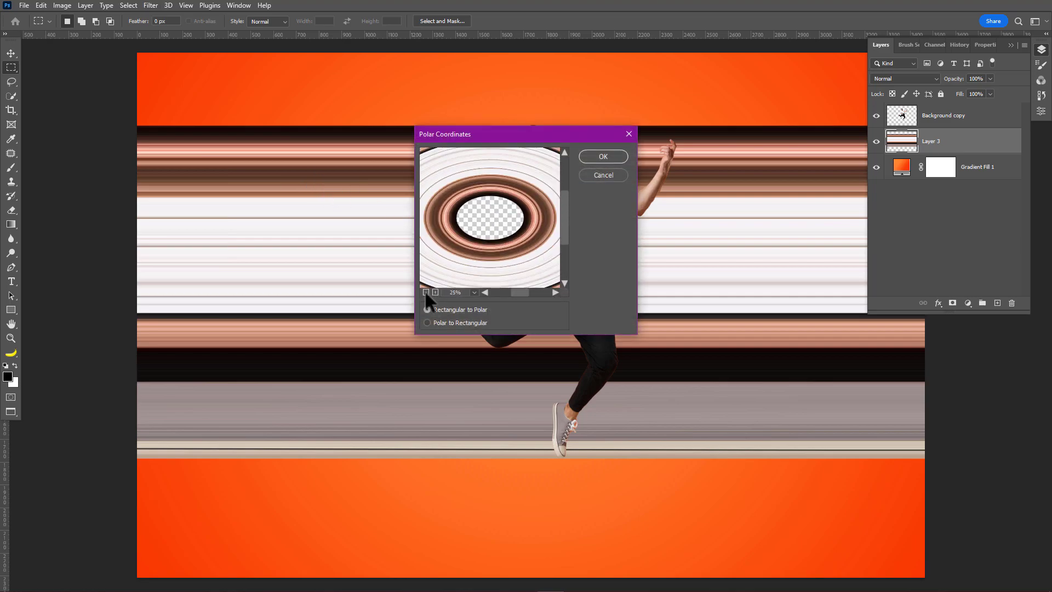
{"action": "left_click", "coordinate": [602, 157]}
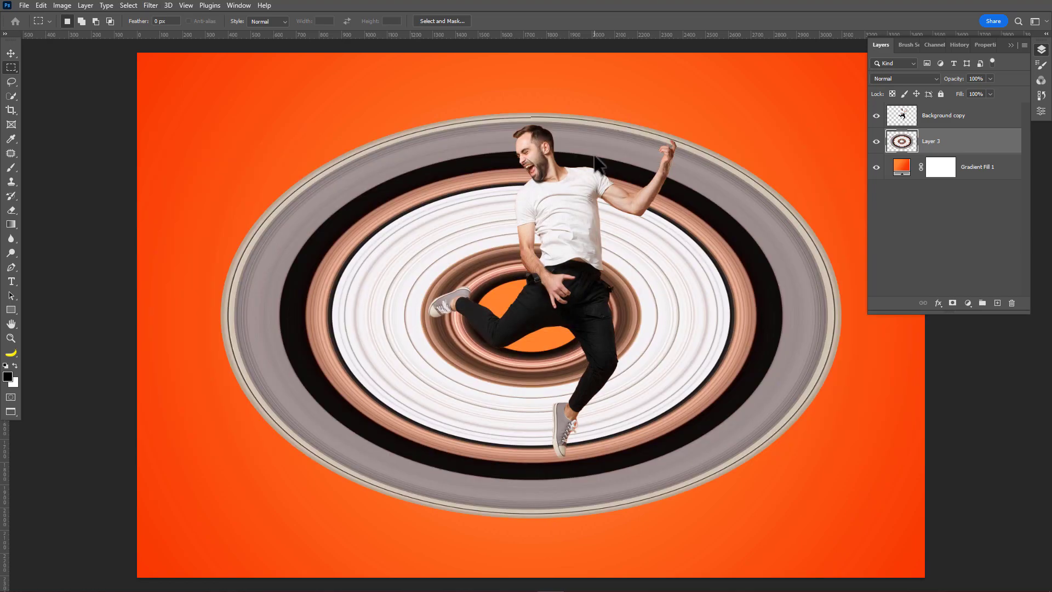
{"action": "key", "text": "ctrl+t"}
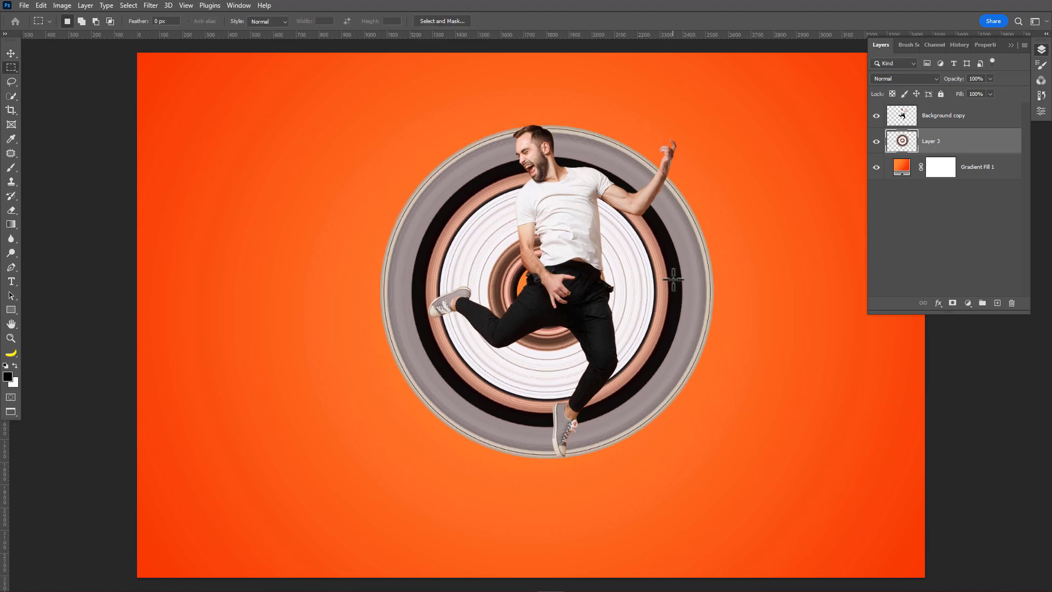
{"action": "mouse_move", "coordinate": [796, 230]}
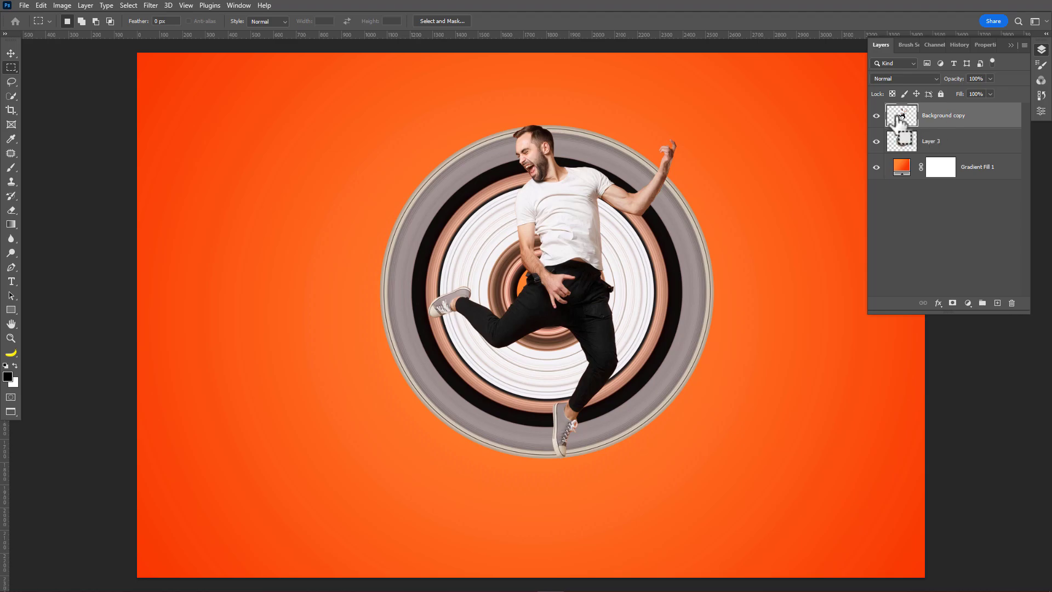
Step: Fill the man's selection with black on a new layer and offset it as a shadow
{"action": "left_click", "coordinate": [931, 141]}
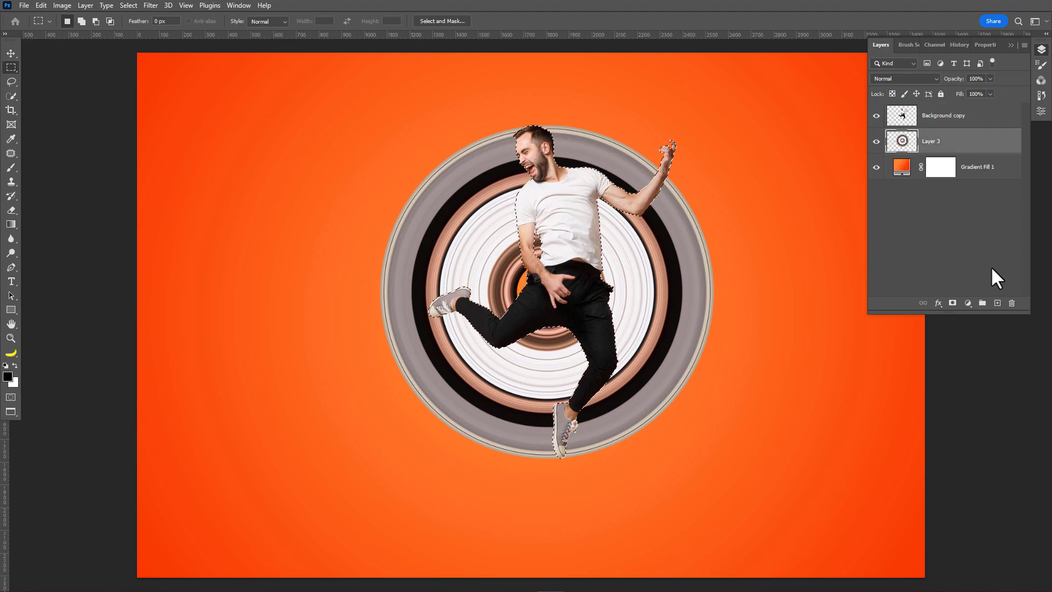
{"action": "left_click", "coordinate": [997, 303]}
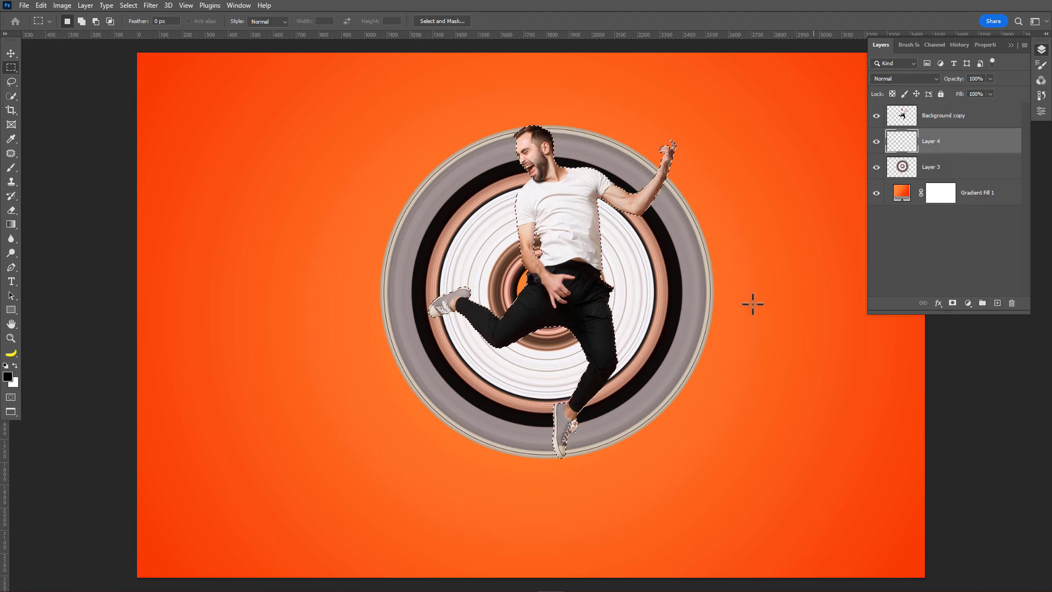
{"action": "mouse_move", "coordinate": [33, 376]}
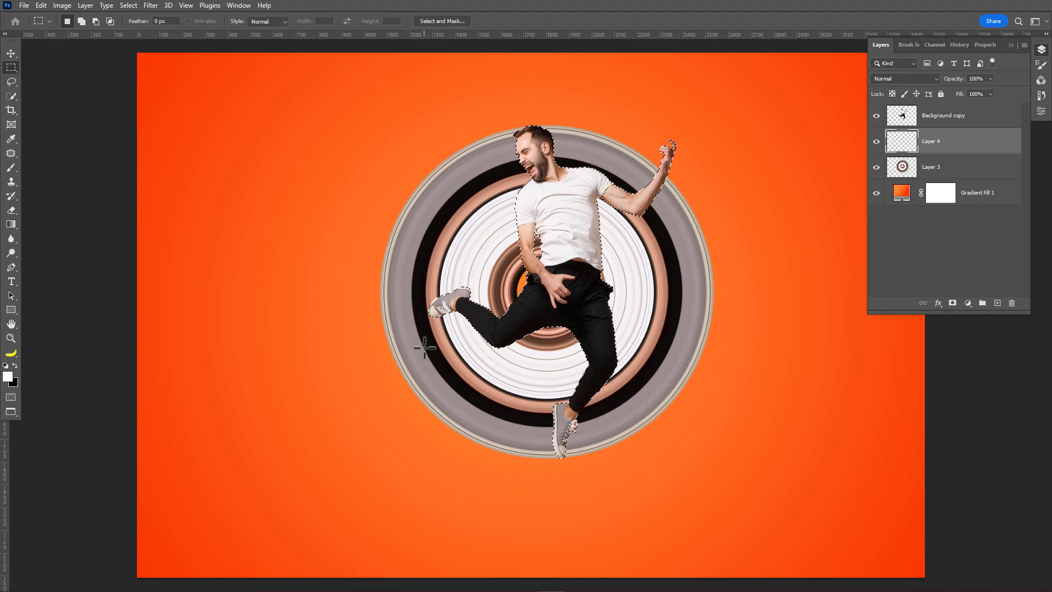
{"action": "left_click", "coordinate": [931, 141]}
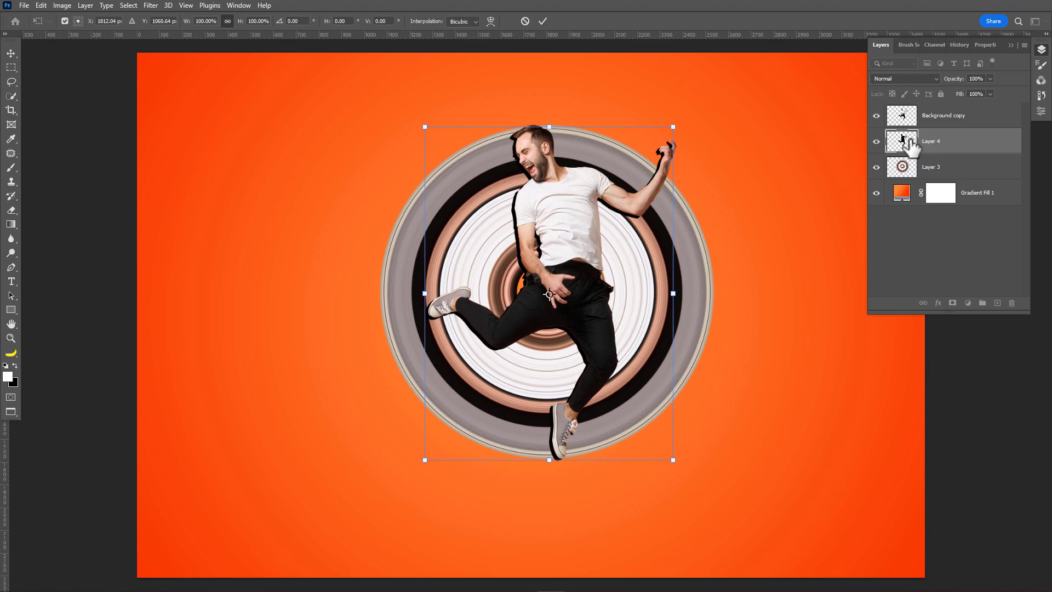
{"action": "left_click", "coordinate": [542, 20]}
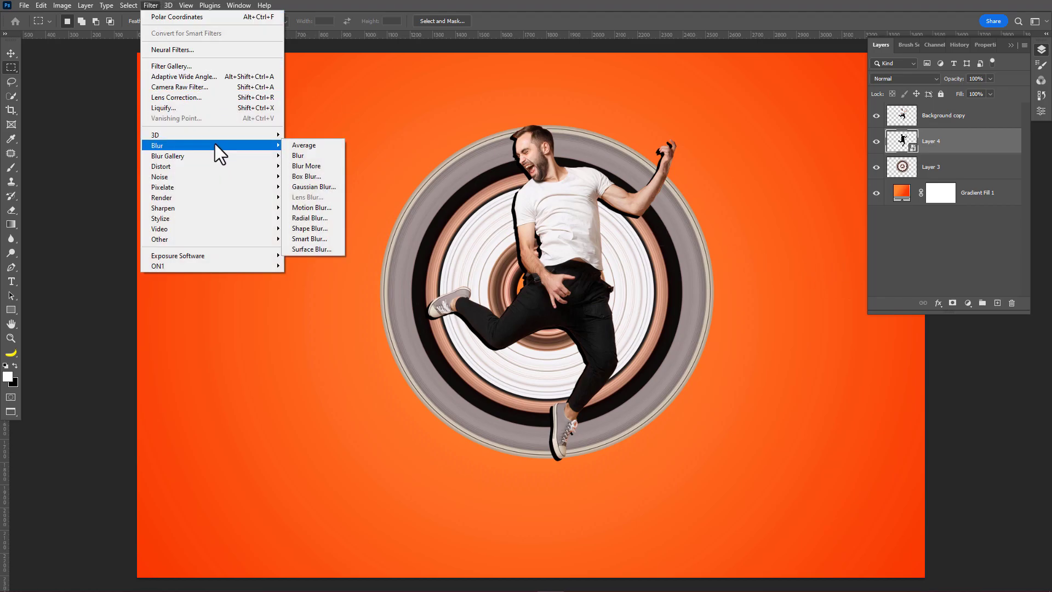
Step: Blur the man's black silhouette with a radius 8.2 Gaussian Blur and lower Fill to 57%
{"action": "left_click", "coordinate": [314, 186]}
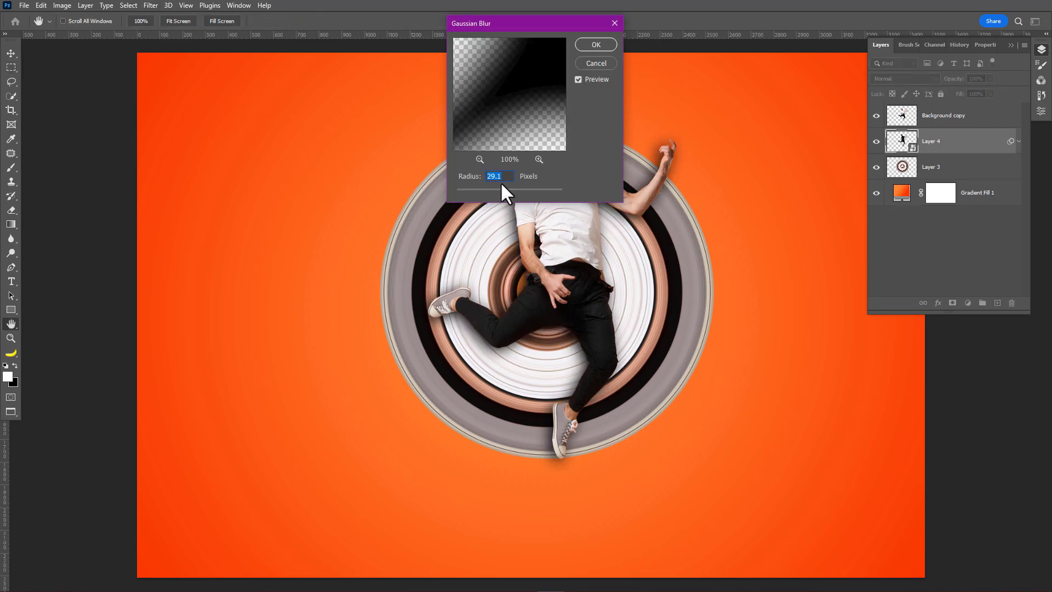
{"action": "type", "text": "8.2"}
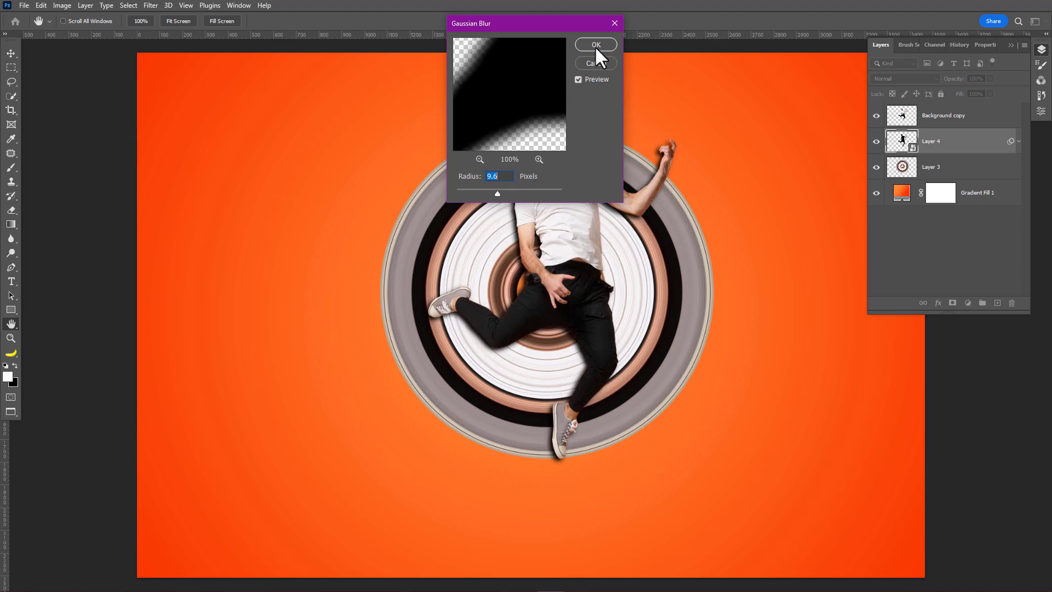
{"action": "left_click", "coordinate": [595, 44]}
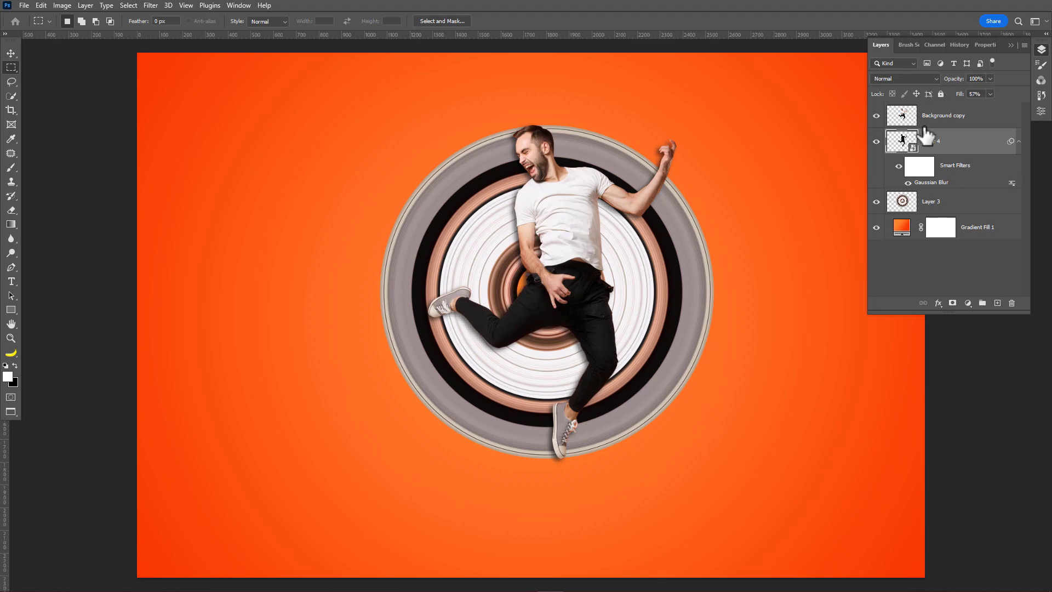
{"action": "left_click", "coordinate": [932, 201]}
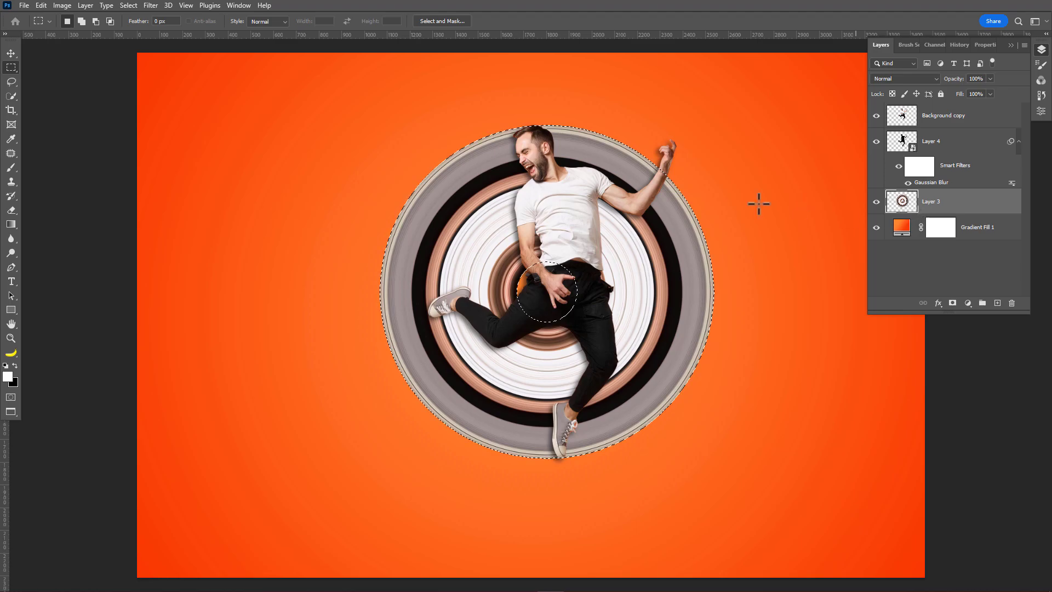
Step: Mask out the ring's right portion with a lasso-adjusted selection and copy the mask to the shadow layer
{"action": "left_click", "coordinate": [11, 82]}
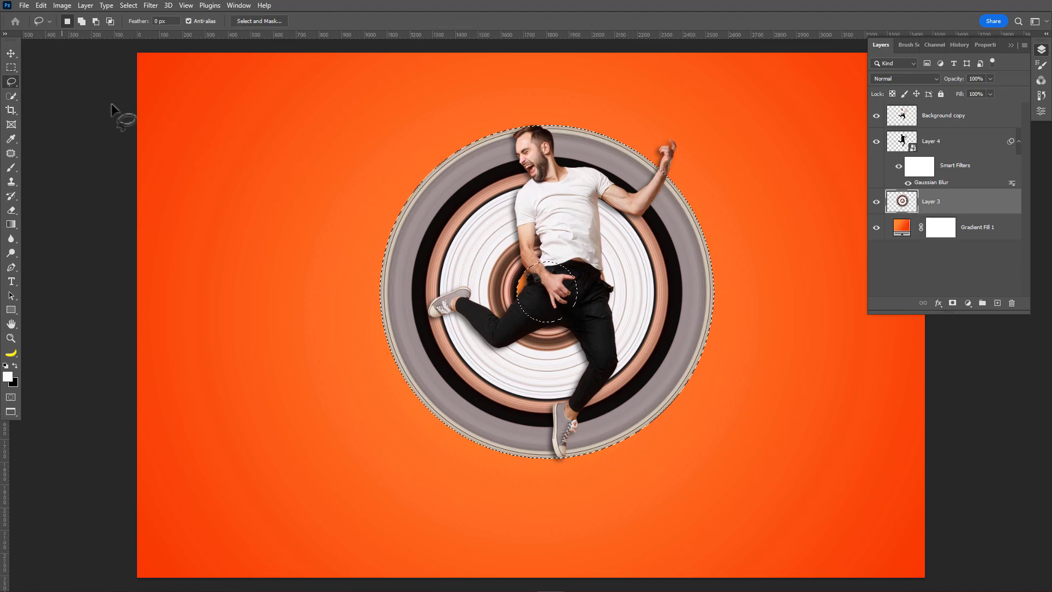
{"action": "mouse_move", "coordinate": [678, 174]}
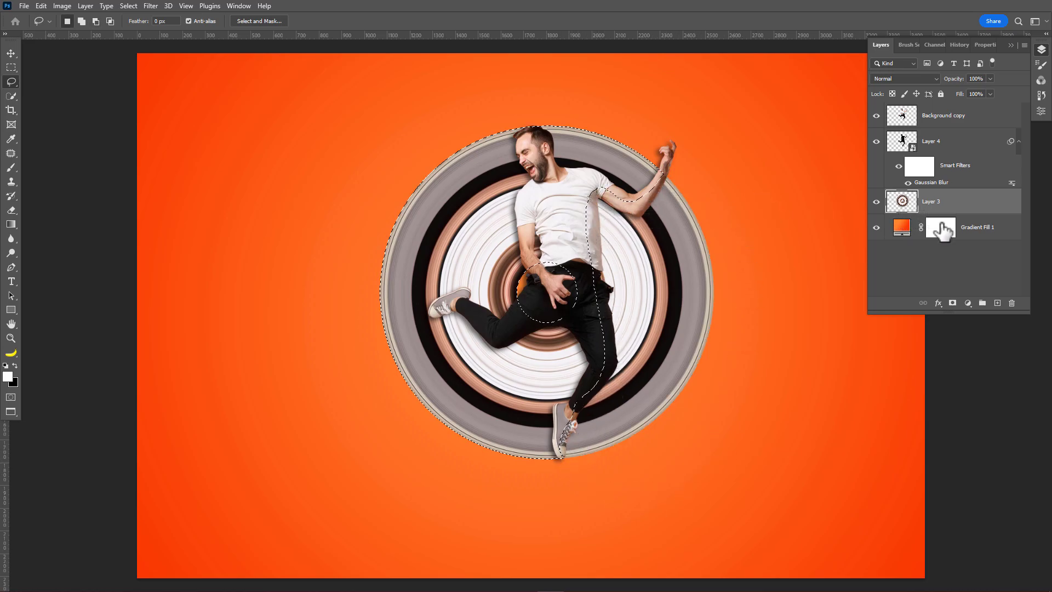
{"action": "left_click", "coordinate": [968, 303]}
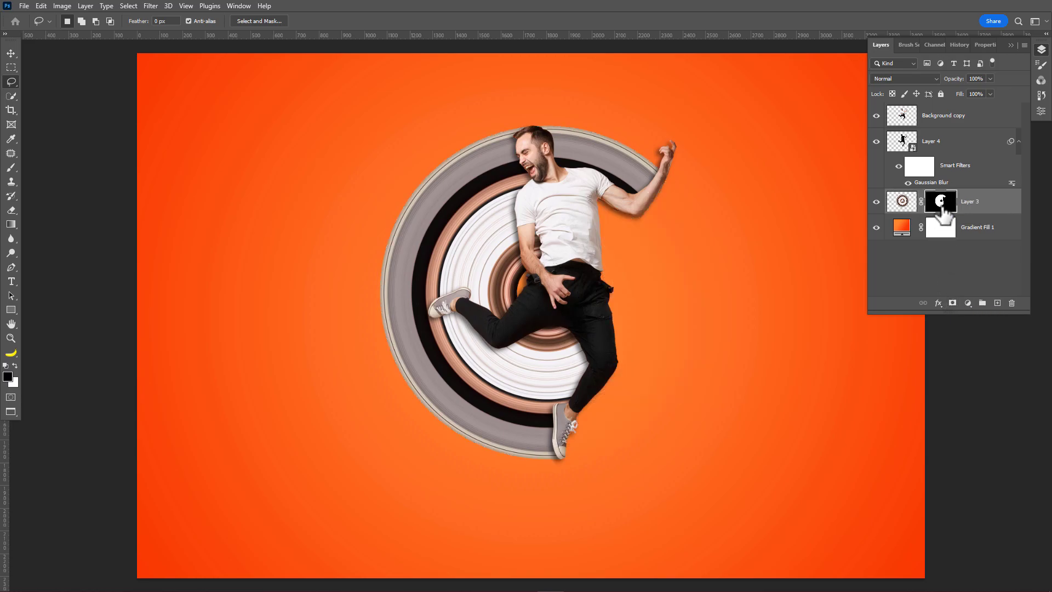
{"action": "left_click", "coordinate": [939, 141]}
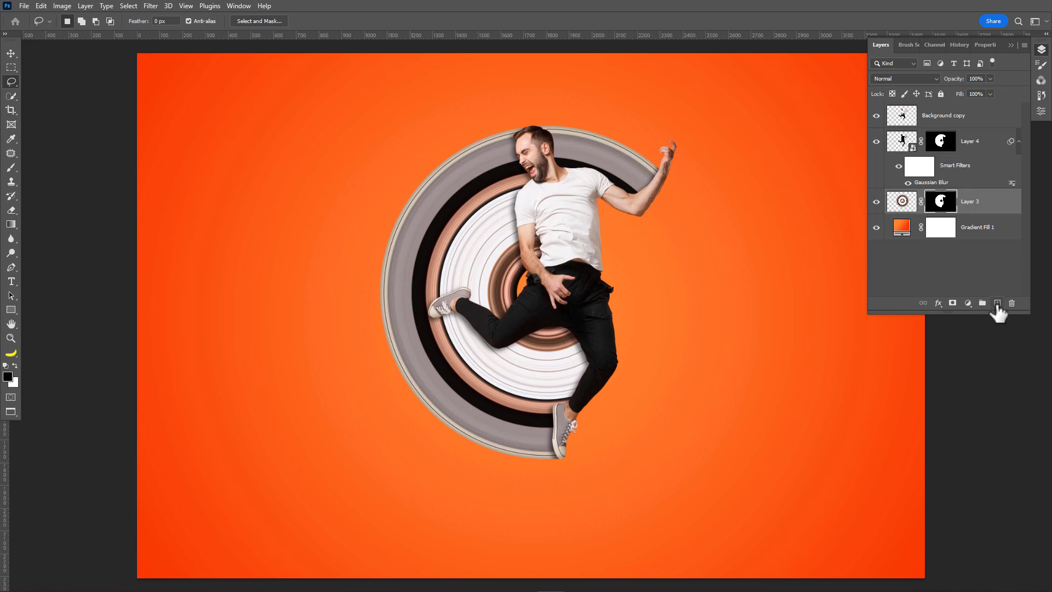
Step: Paint a large flattened black brush oval under the man's feet on a new layer
{"action": "left_click", "coordinate": [998, 303]}
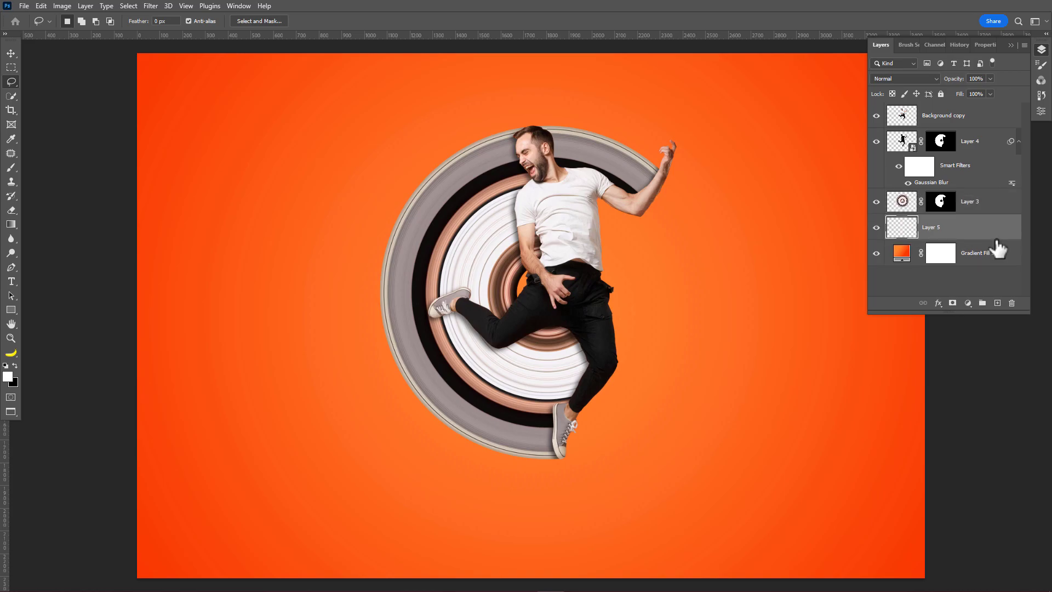
{"action": "mouse_move", "coordinate": [20, 138]}
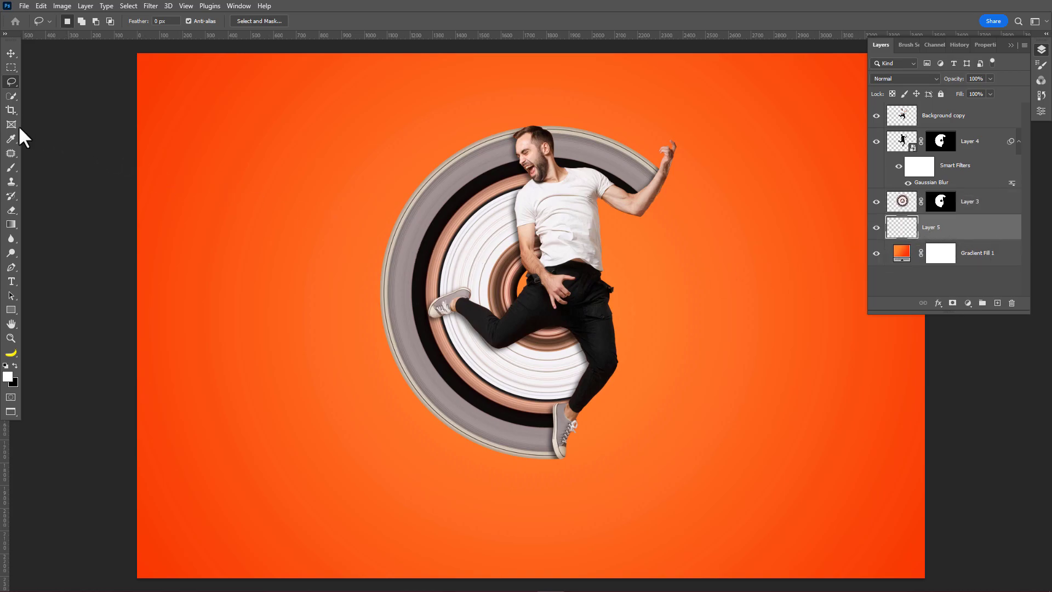
{"action": "left_click", "coordinate": [12, 168]}
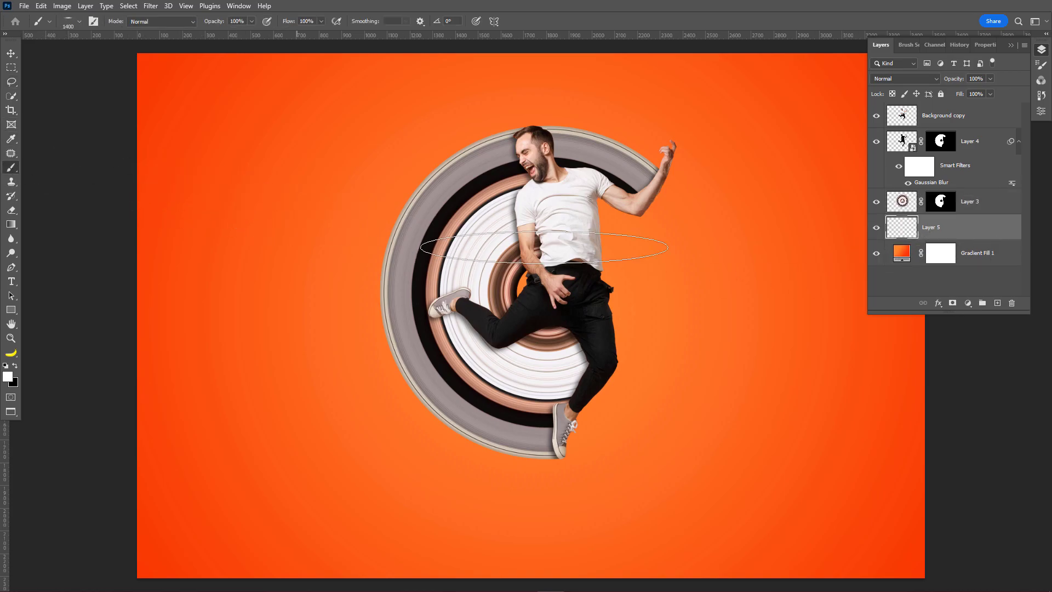
{"action": "left_click", "coordinate": [879, 44]}
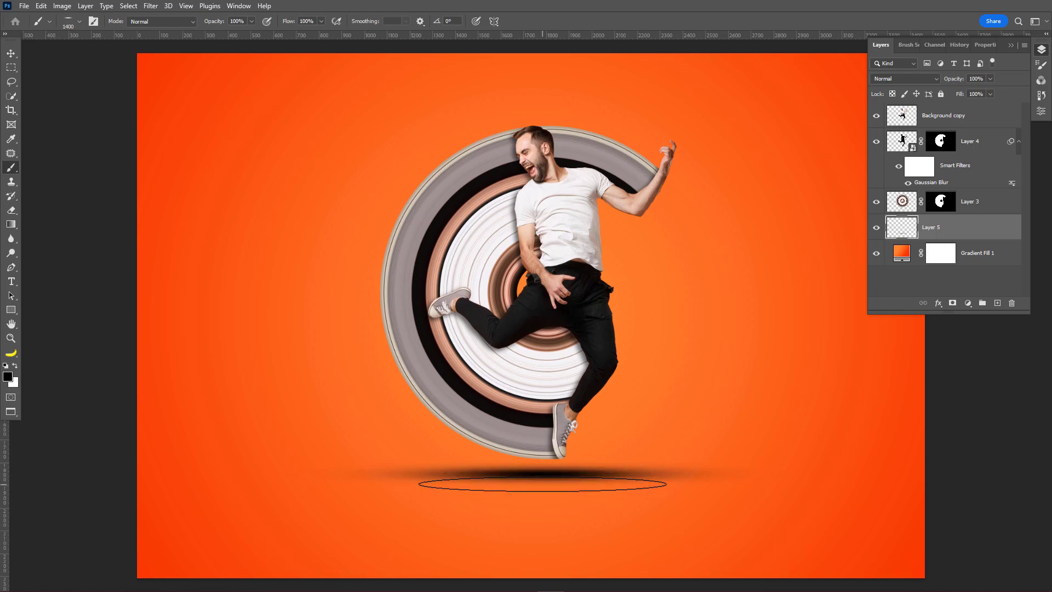
{"action": "left_click", "coordinate": [150, 6]}
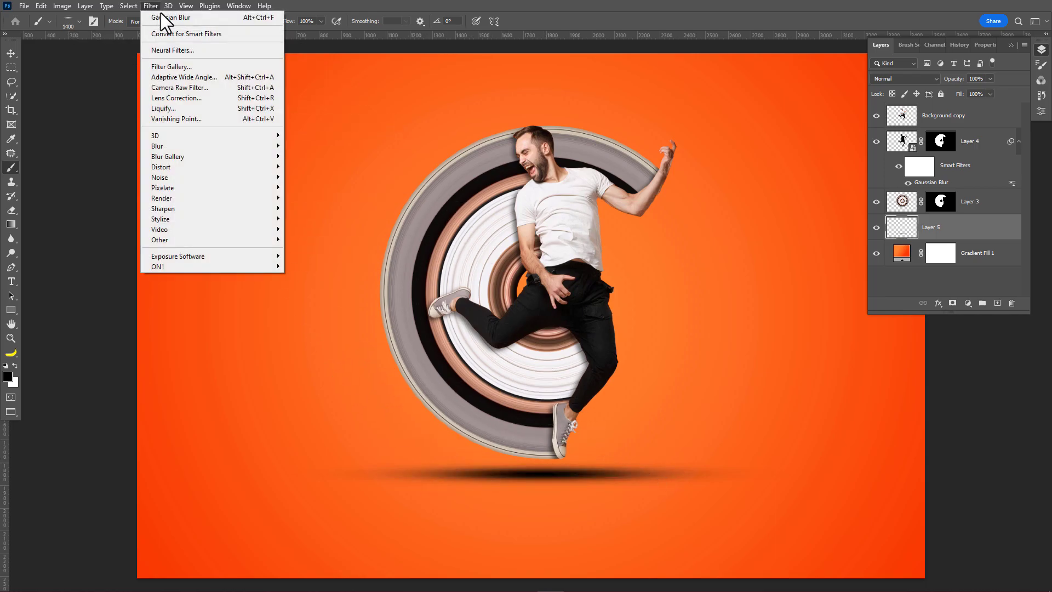
{"action": "mouse_move", "coordinate": [158, 146]}
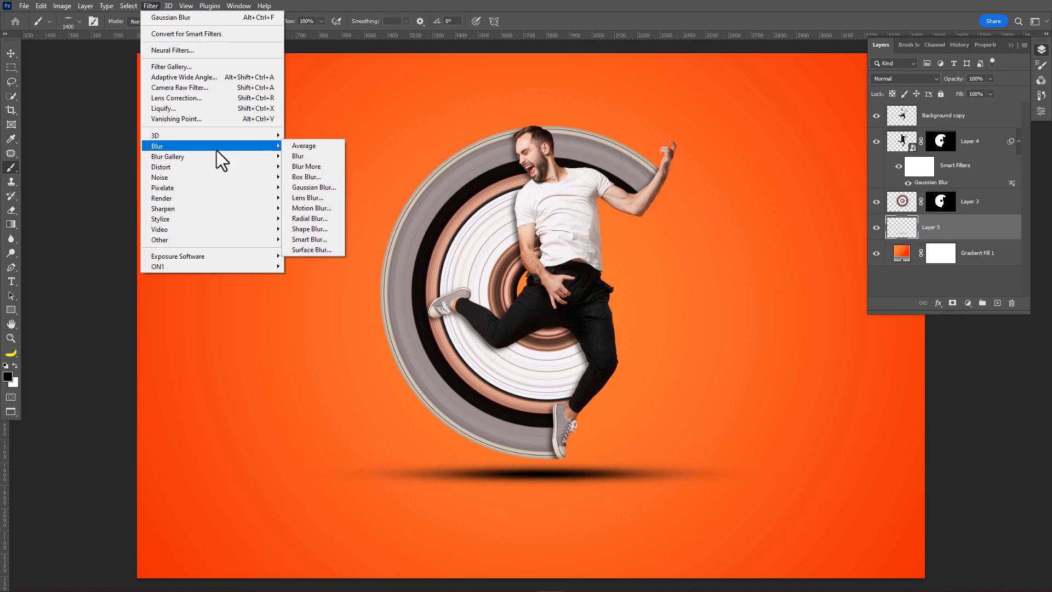
Step: Apply a Gaussian Blur to the floor shadow oval so its edges fade
{"action": "left_click", "coordinate": [314, 188]}
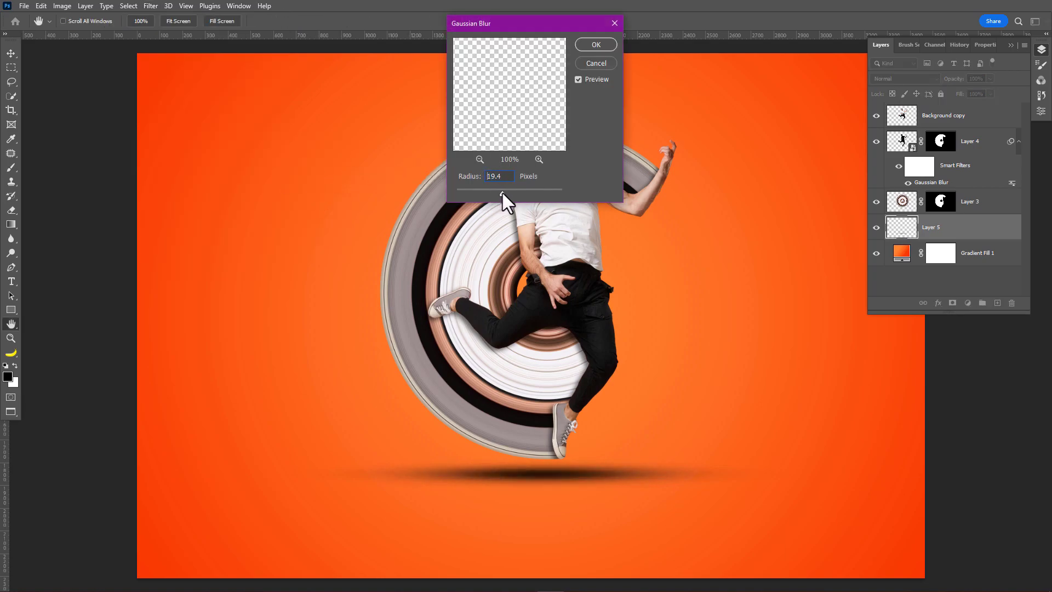
{"action": "left_click", "coordinate": [595, 44]}
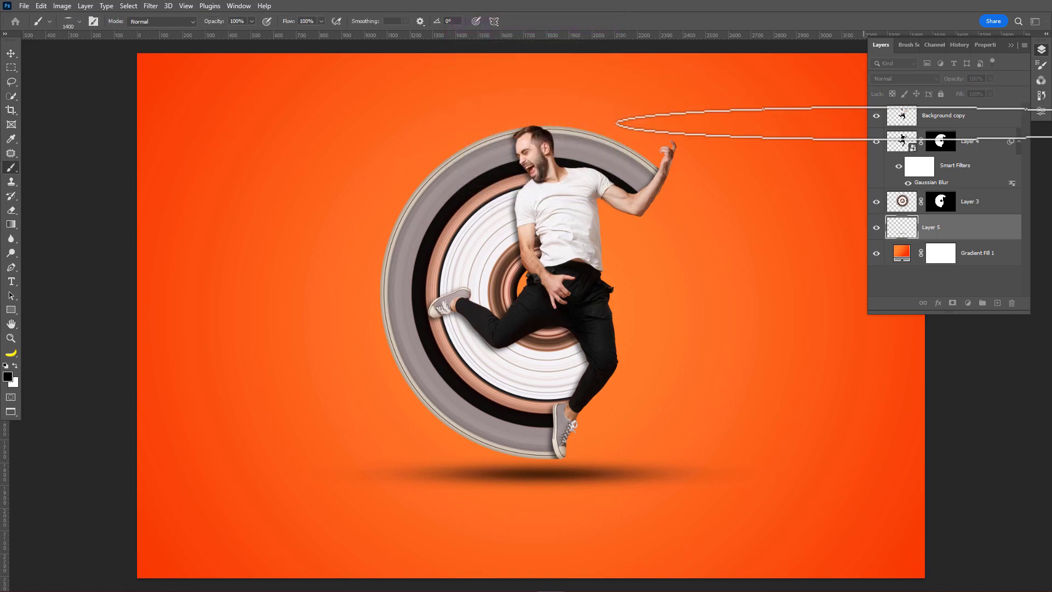